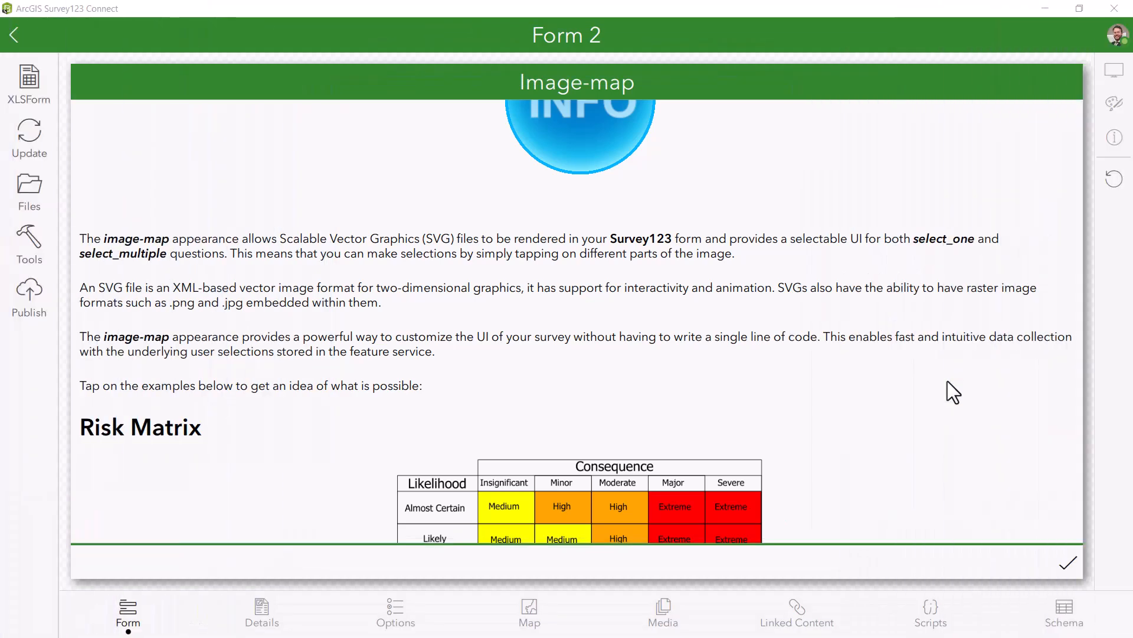
# Try Risk Matrix cells Almost Certain/Major, Rare/Moderate, Unlikely/Minor, ending on Likely/Moderate (High)
pyautogui.scroll(-3)
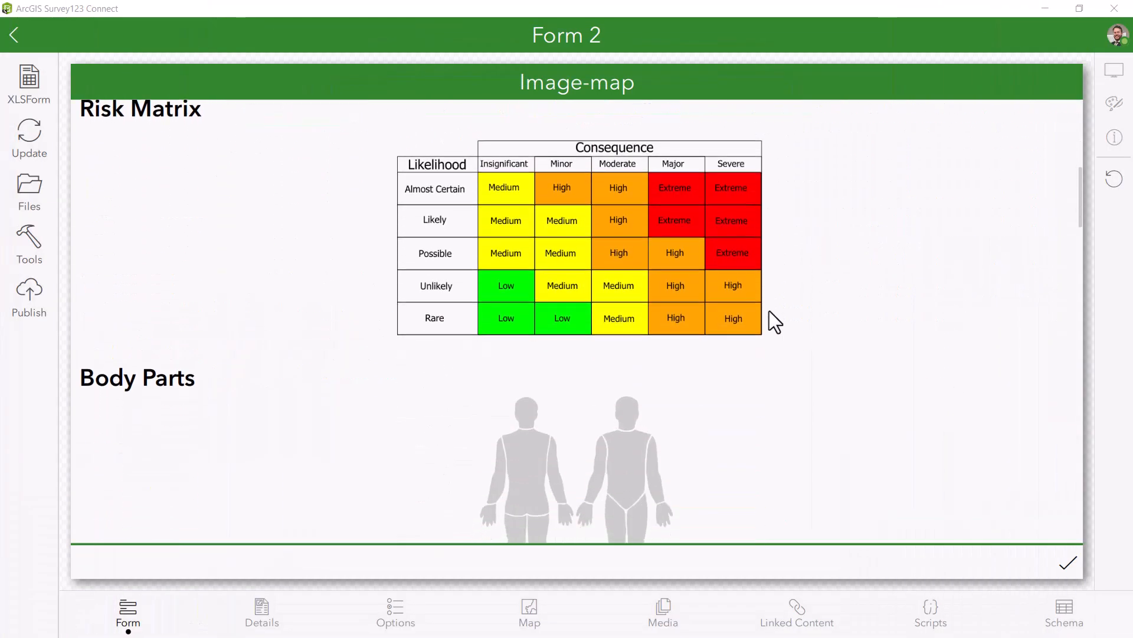
pyautogui.click(675, 188)
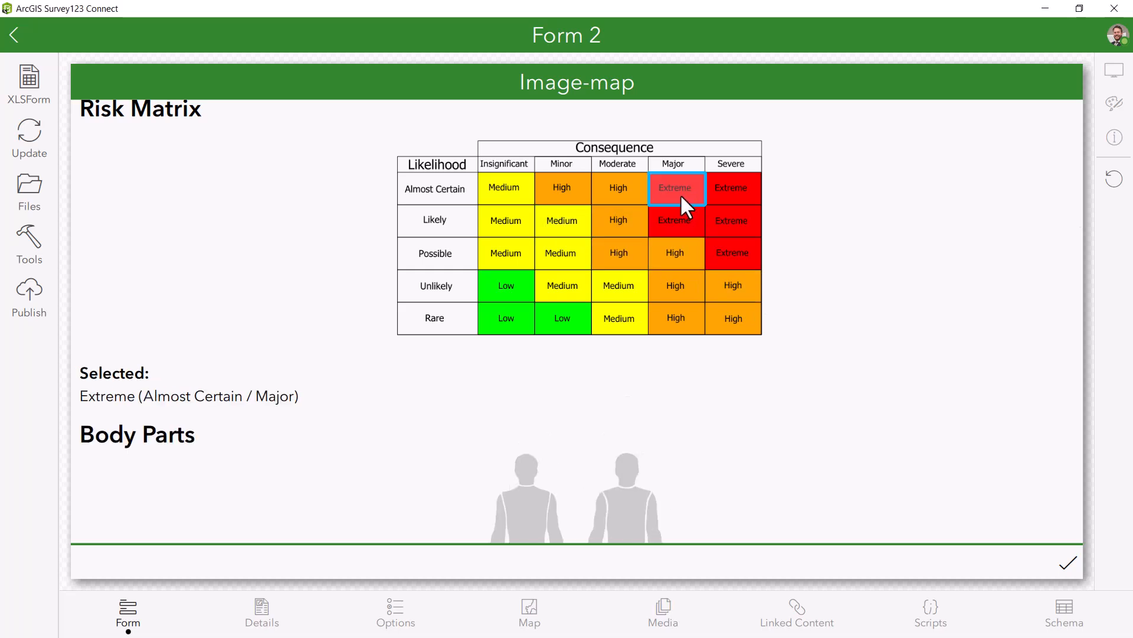
pyautogui.click(618, 317)
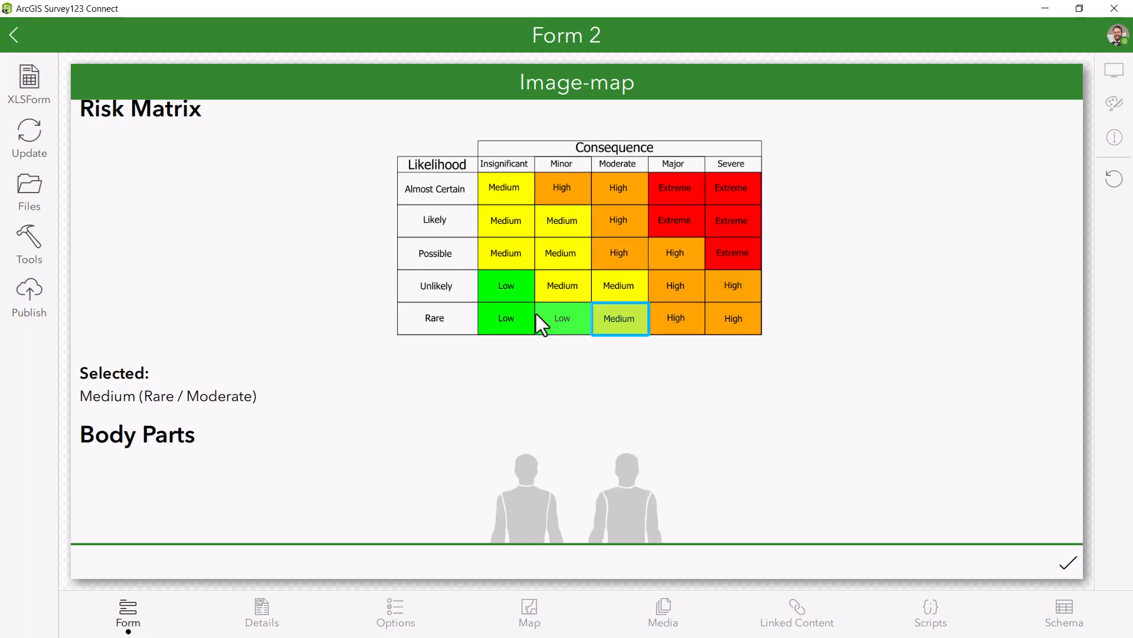
pyautogui.click(562, 286)
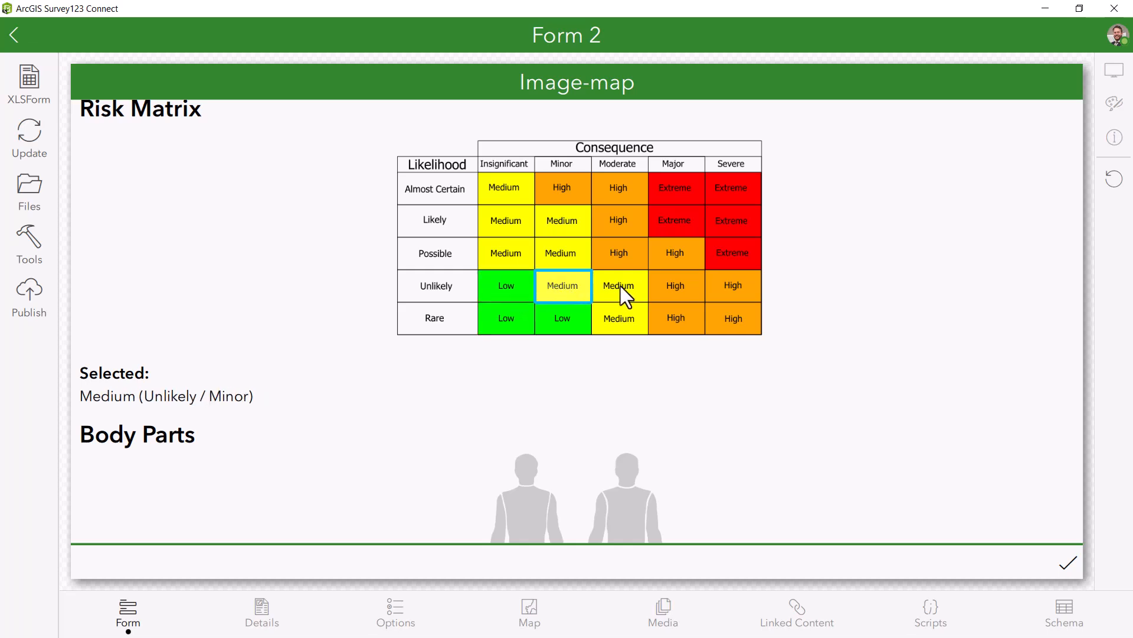
pyautogui.click(618, 219)
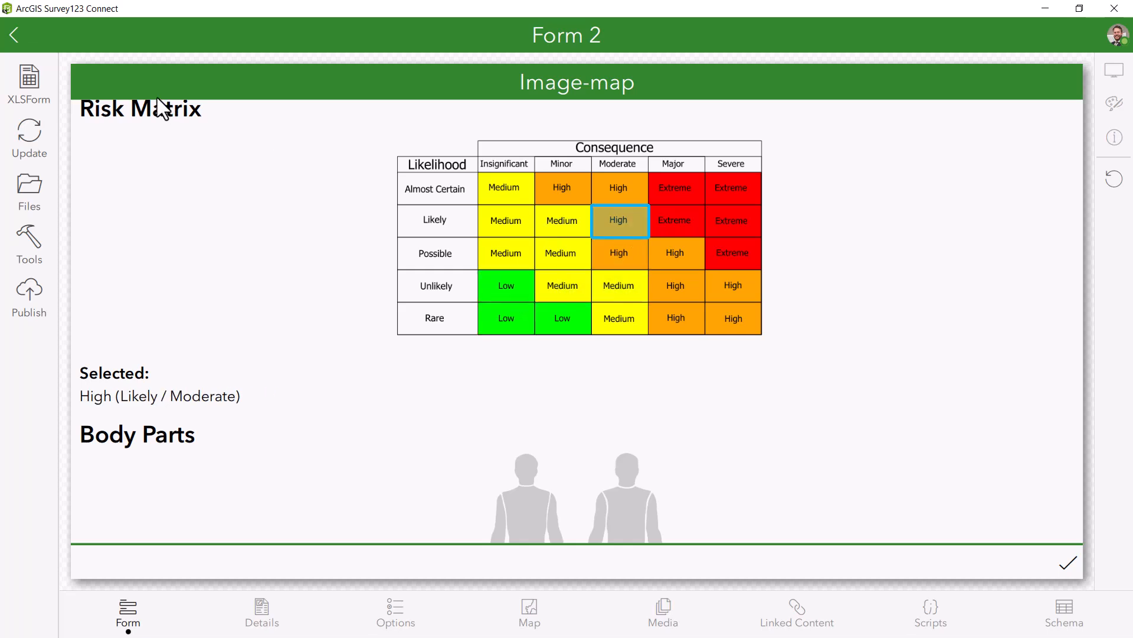
pyautogui.moveTo(213, 96)
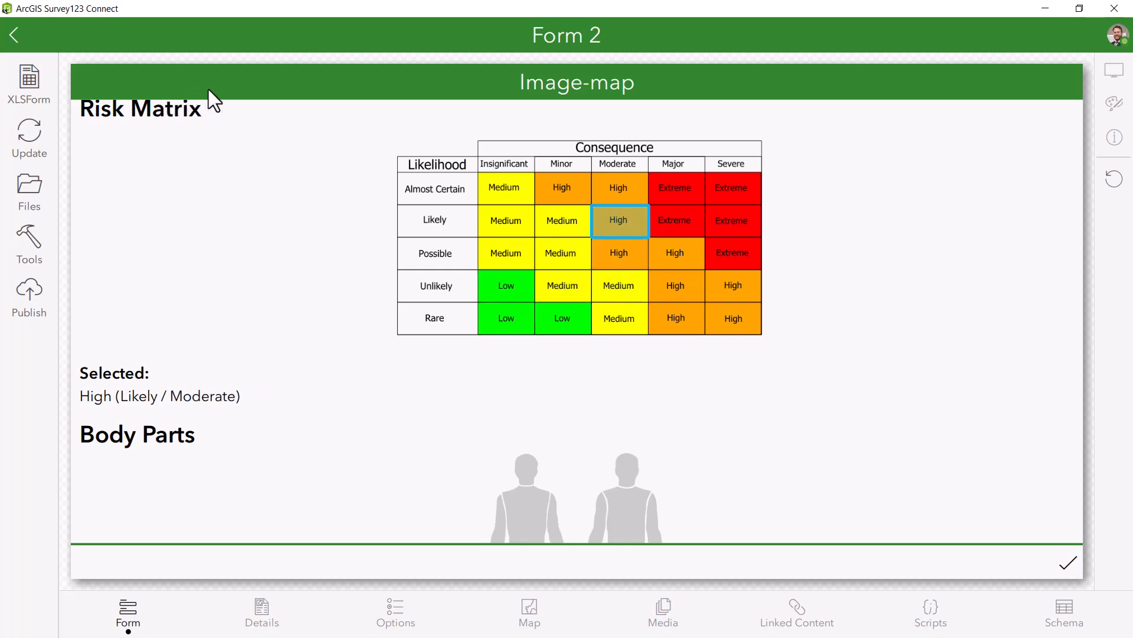
pyautogui.moveTo(335, 86)
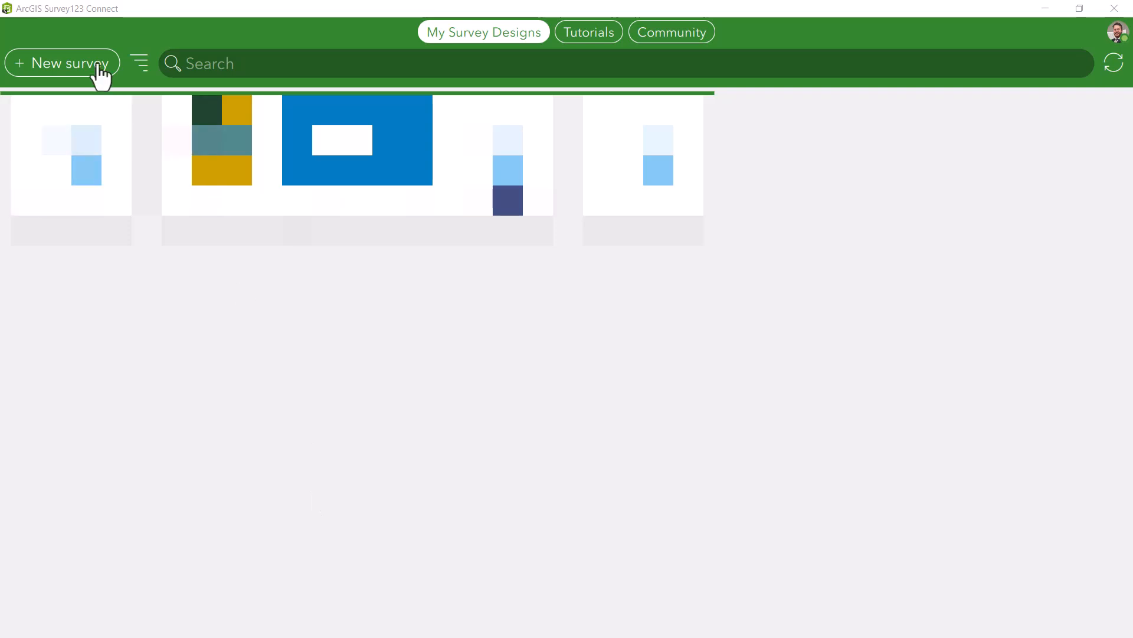
# Create the blank survey 'Using SVGs in Survey123 Connect' and go to its media folder
pyautogui.click(61, 62)
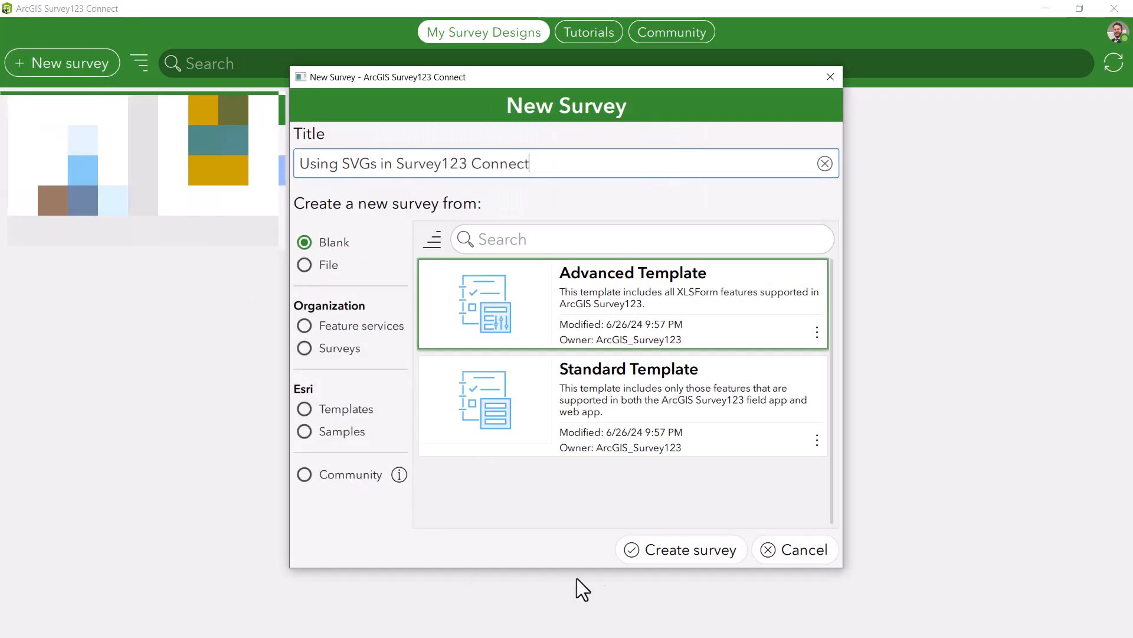
pyautogui.click(680, 549)
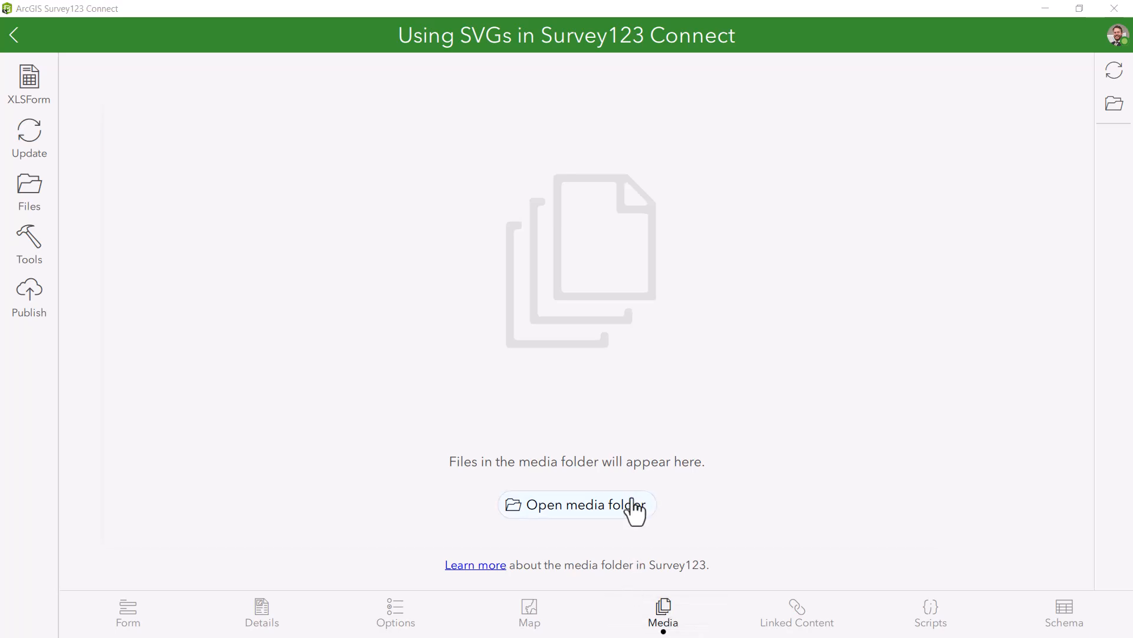
pyautogui.click(577, 505)
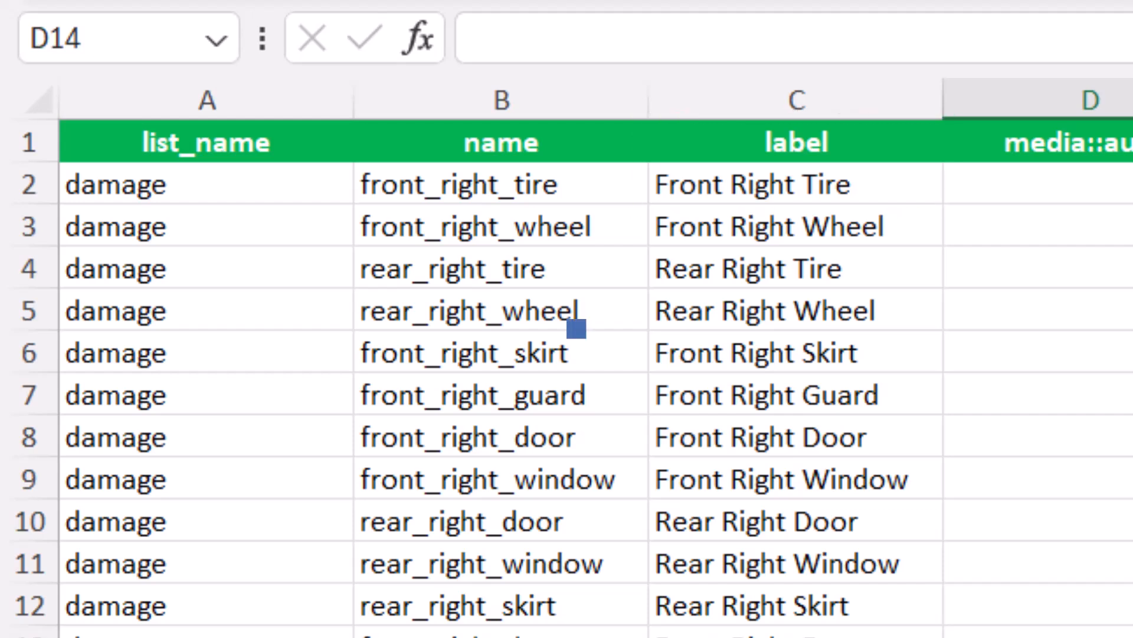
# Move from the damage choices list to the empty survey sheet
pyautogui.click(104, 610)
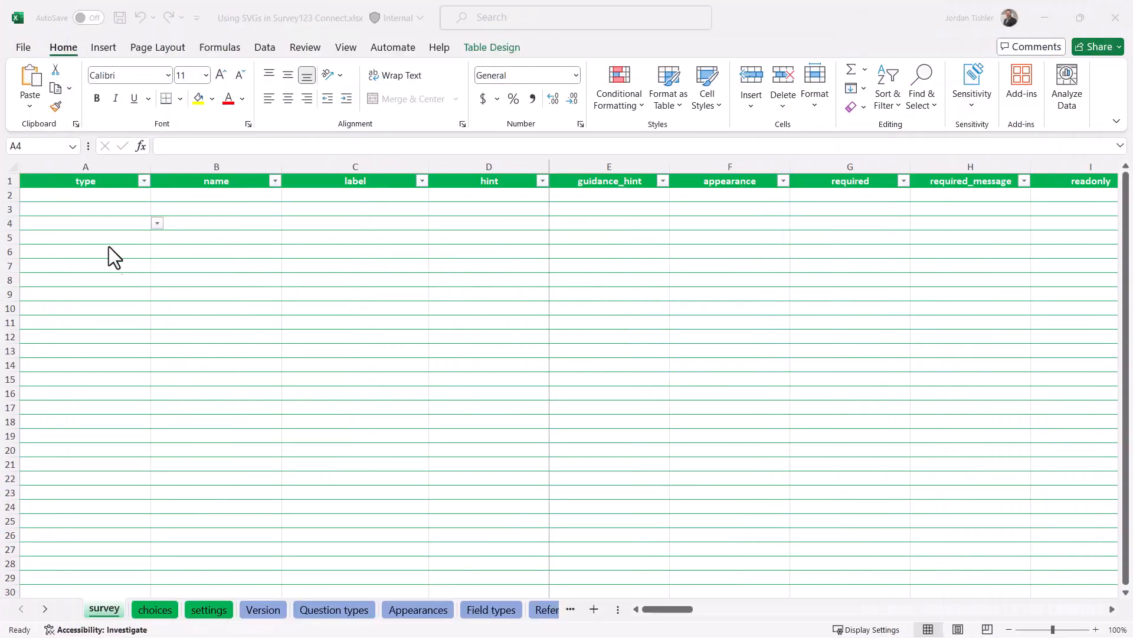
pyautogui.moveTo(109, 227)
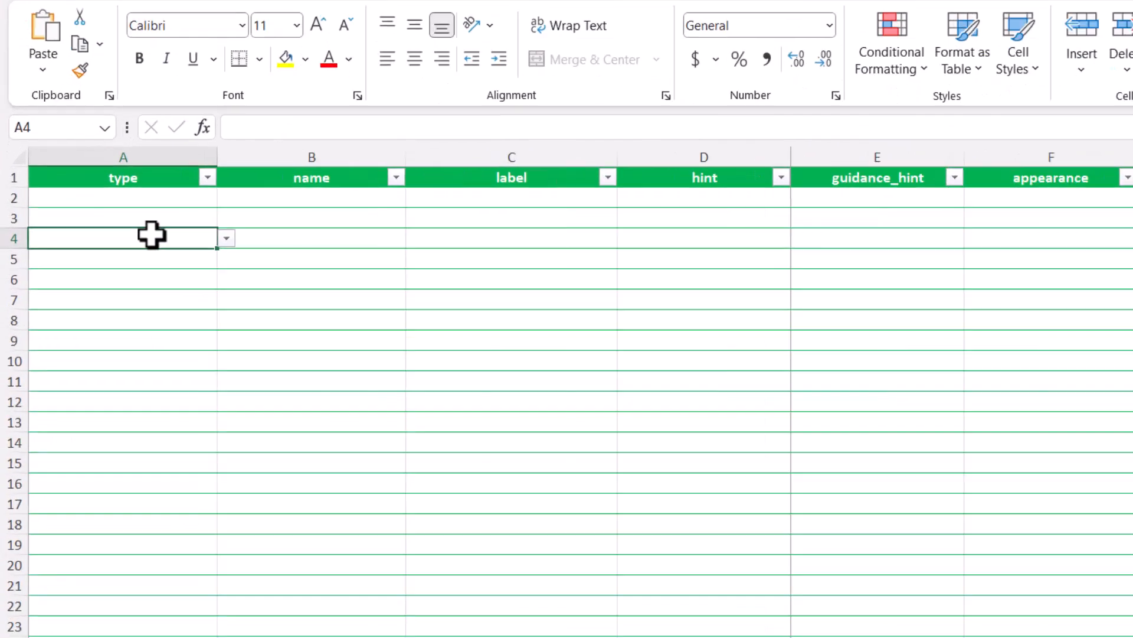
# Add select_multiple damage 'Vehicle Damage' with hint, image-map appearance and media::image damage.svg
pyautogui.write('select_multiple damage')
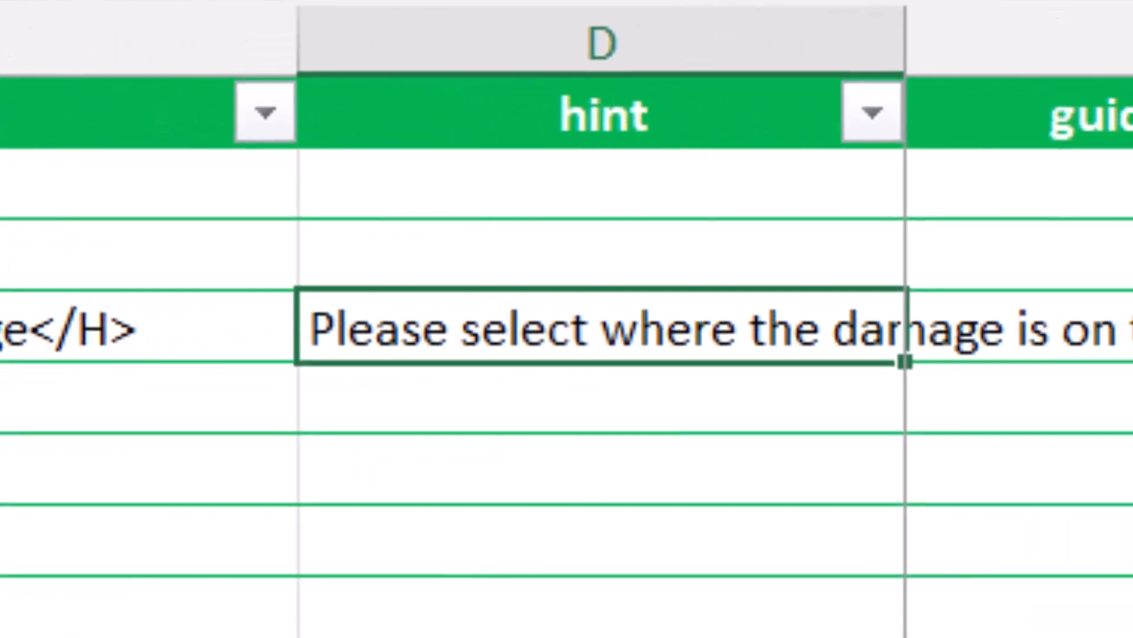
pyautogui.click(627, 154)
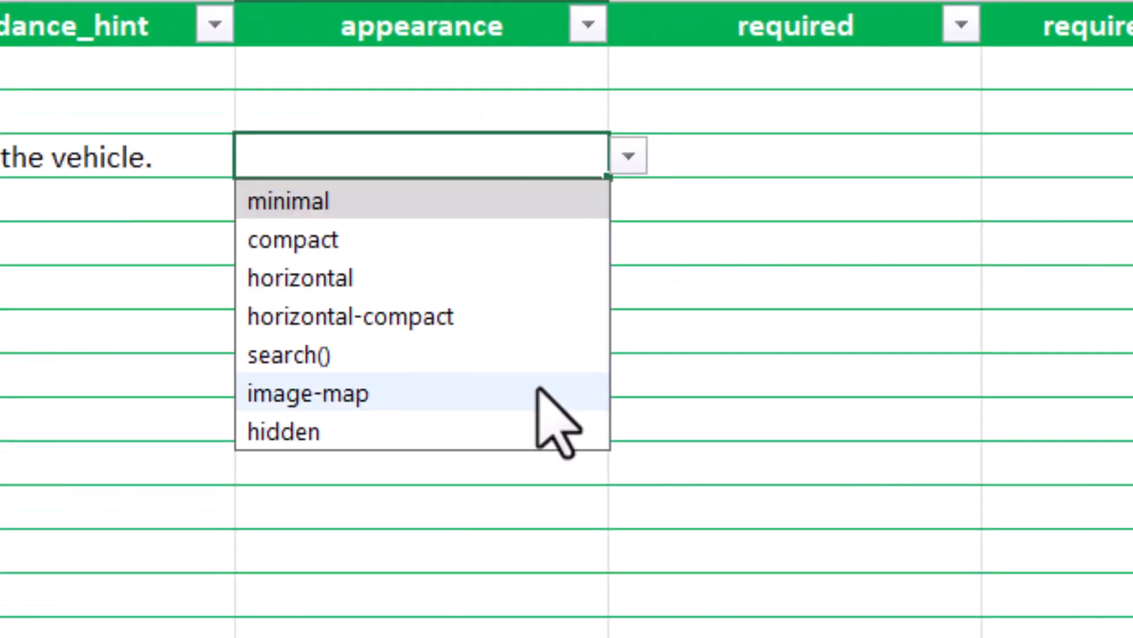
pyautogui.hscroll(3)
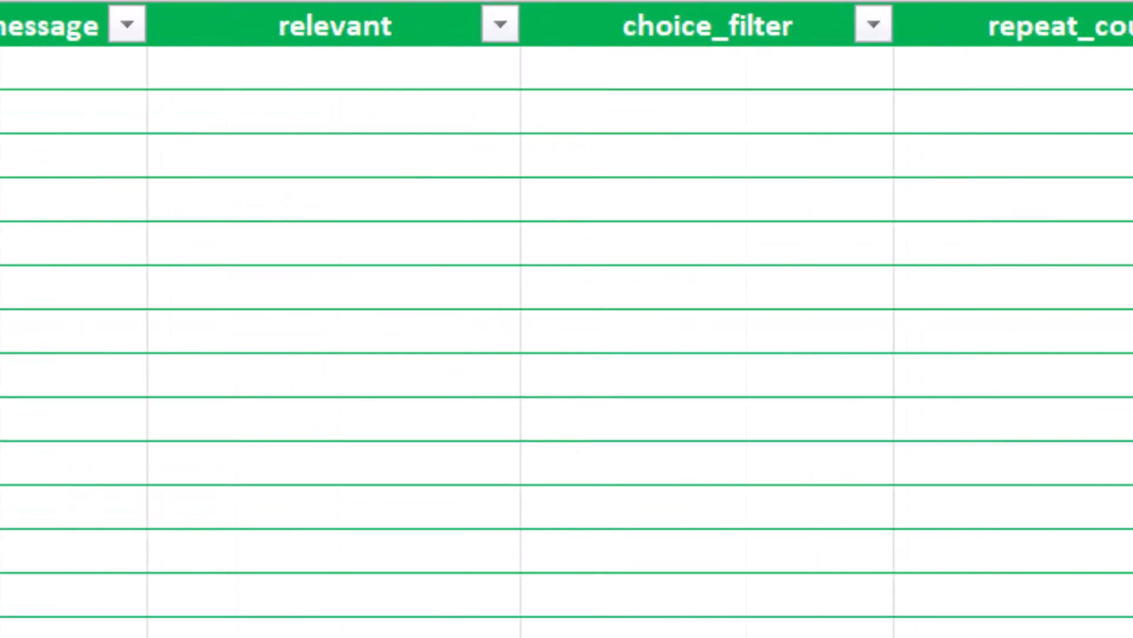
pyautogui.hscroll(3)
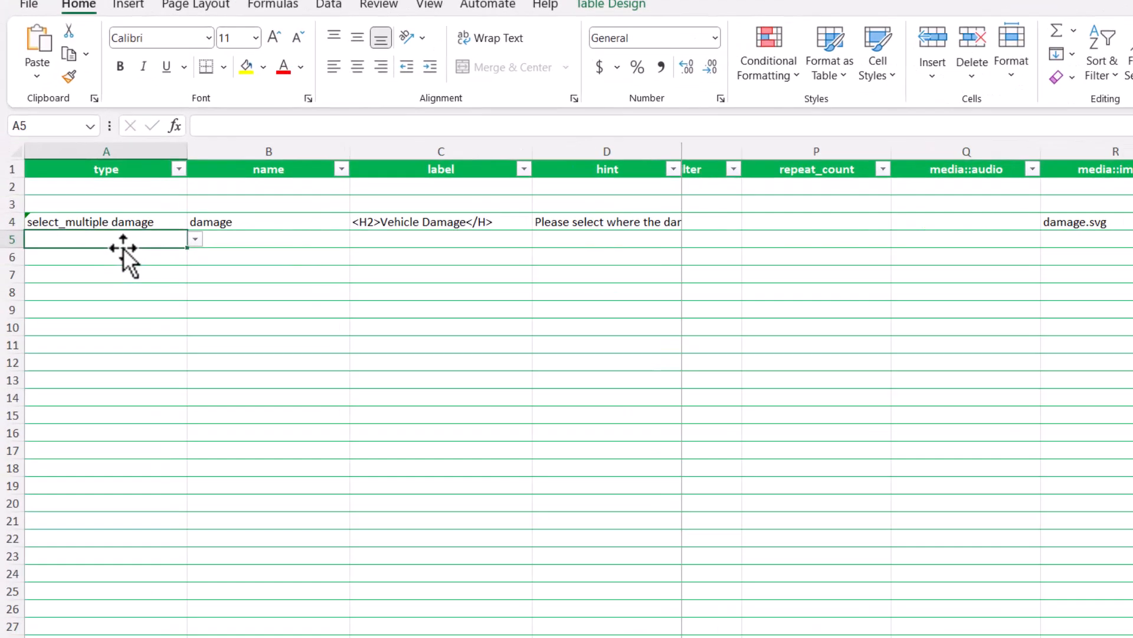
# Add a note '<b>Selected:</b> ${damage}' and a text question named DamageDescription
pyautogui.write('note')
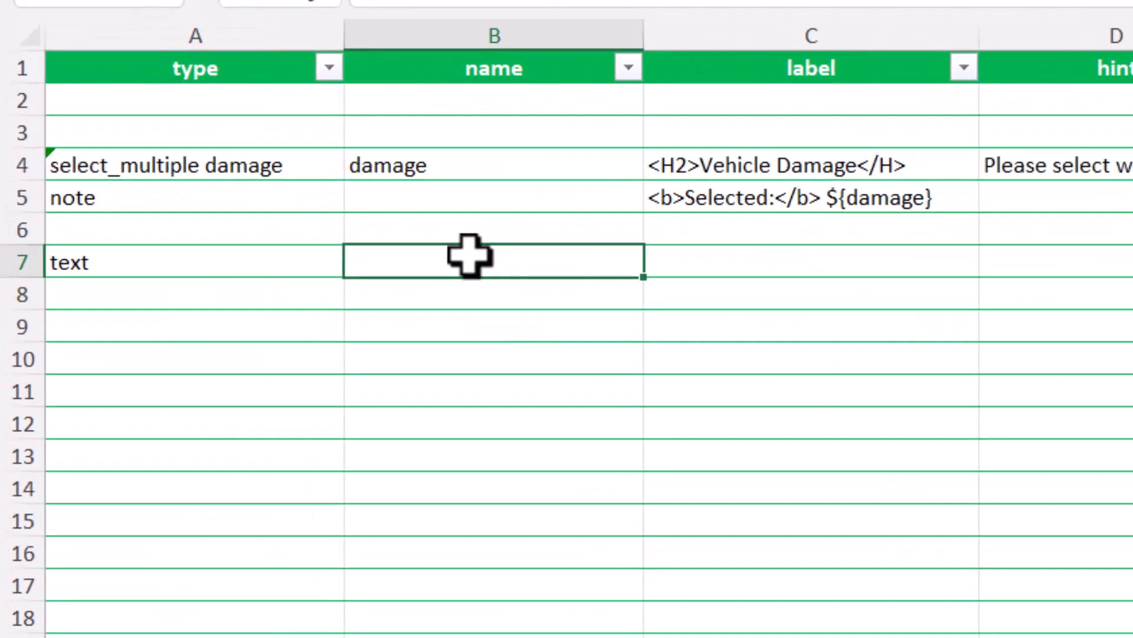
pyautogui.write('DamageDescription')
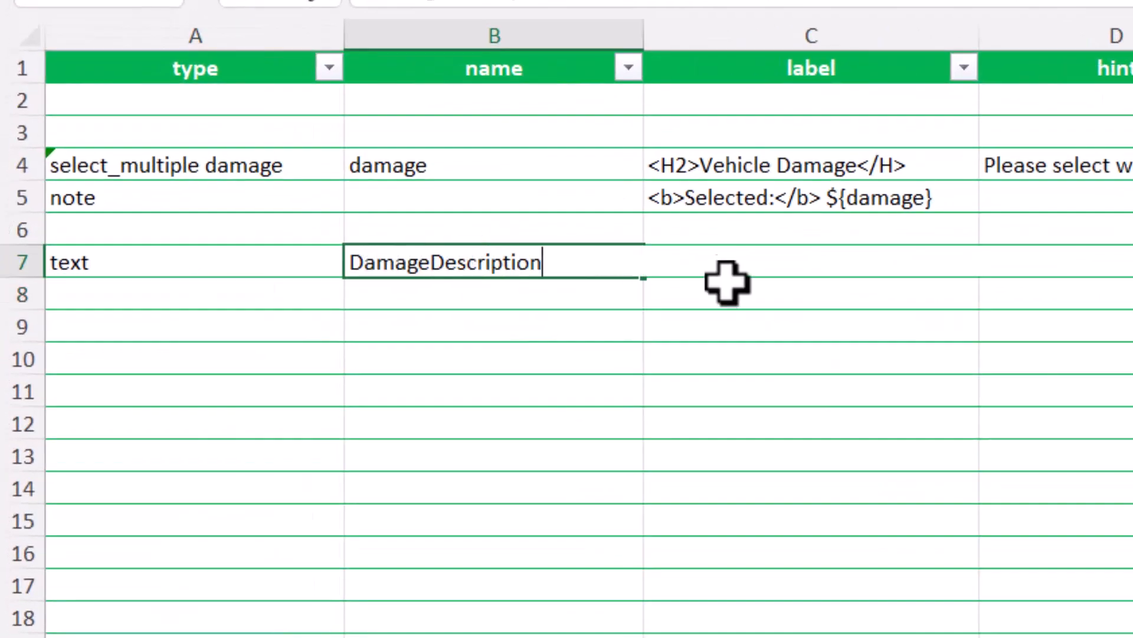
pyautogui.click(193, 294)
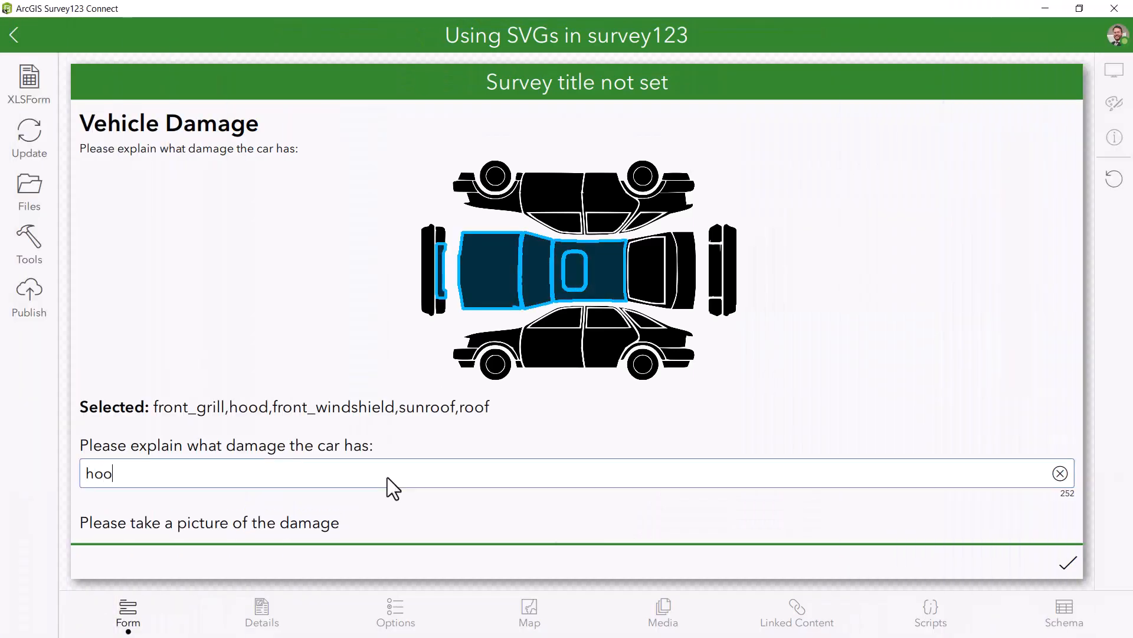
# Enter 'Hood of the vehicle is smashed' as the description and validate the form's values
pyautogui.write('Hood of the veh')
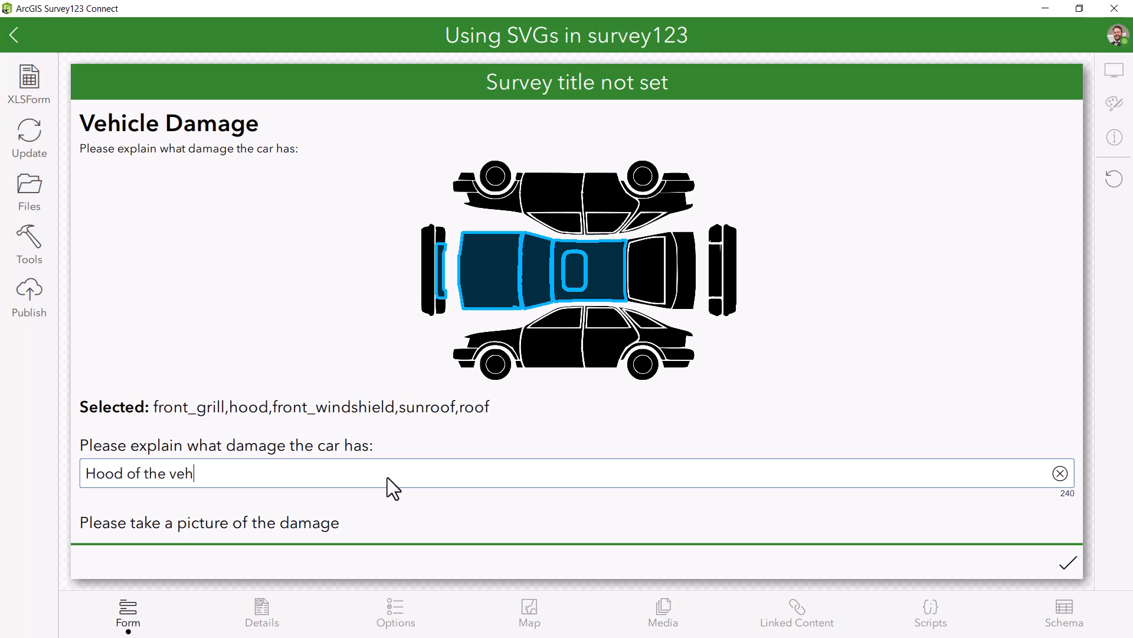
pyautogui.write('icle is sm')
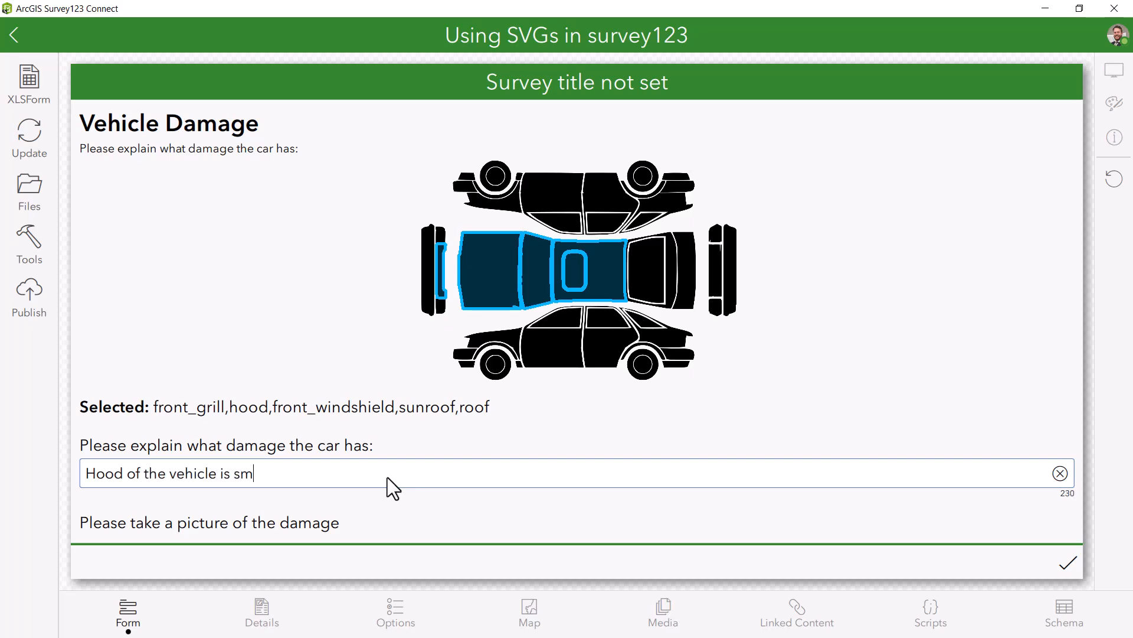
pyautogui.click(595, 494)
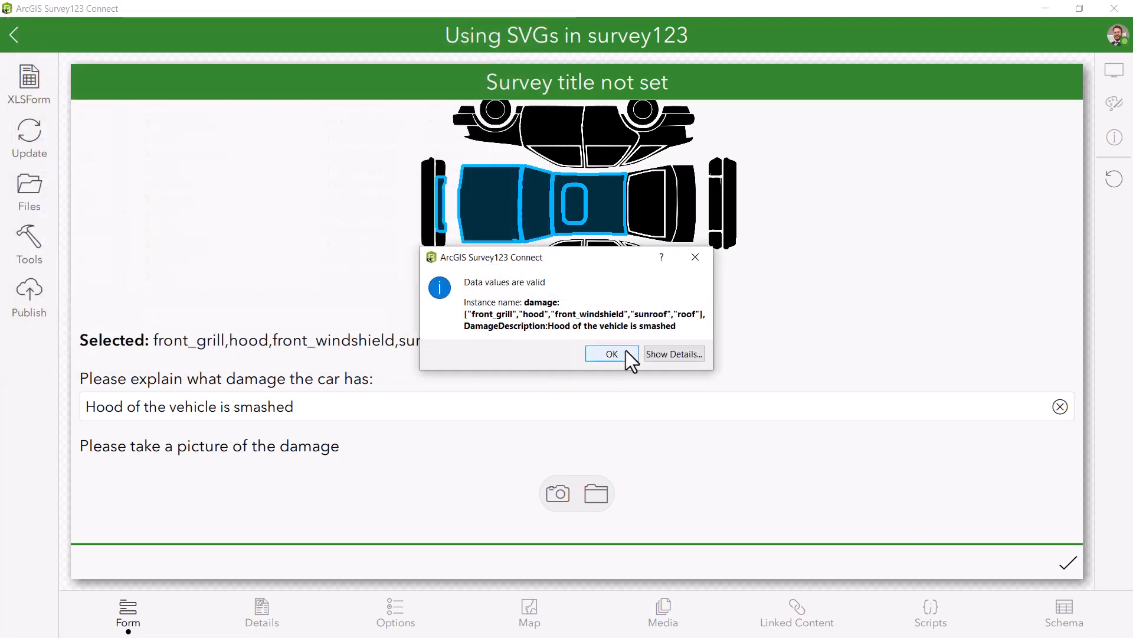
pyautogui.click(610, 353)
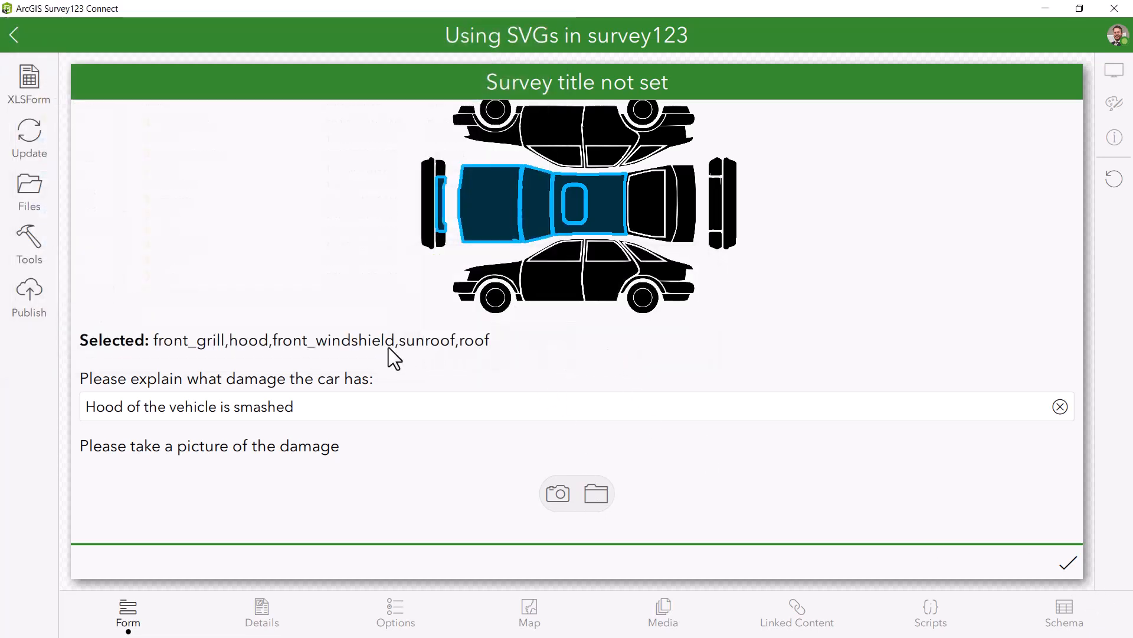
pyautogui.moveTo(355, 152)
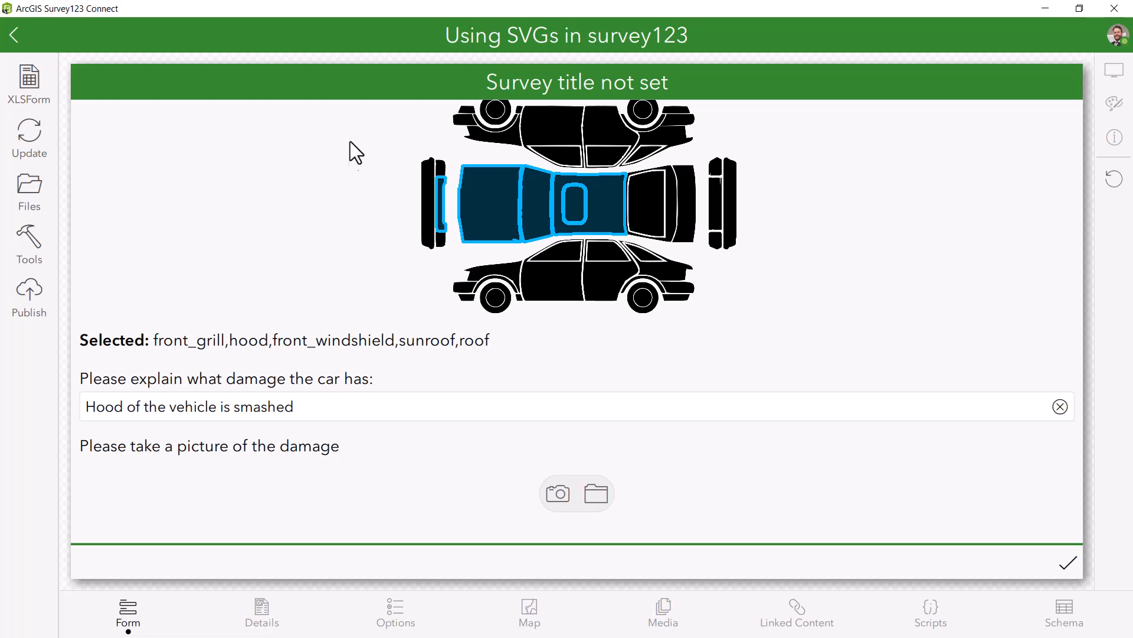